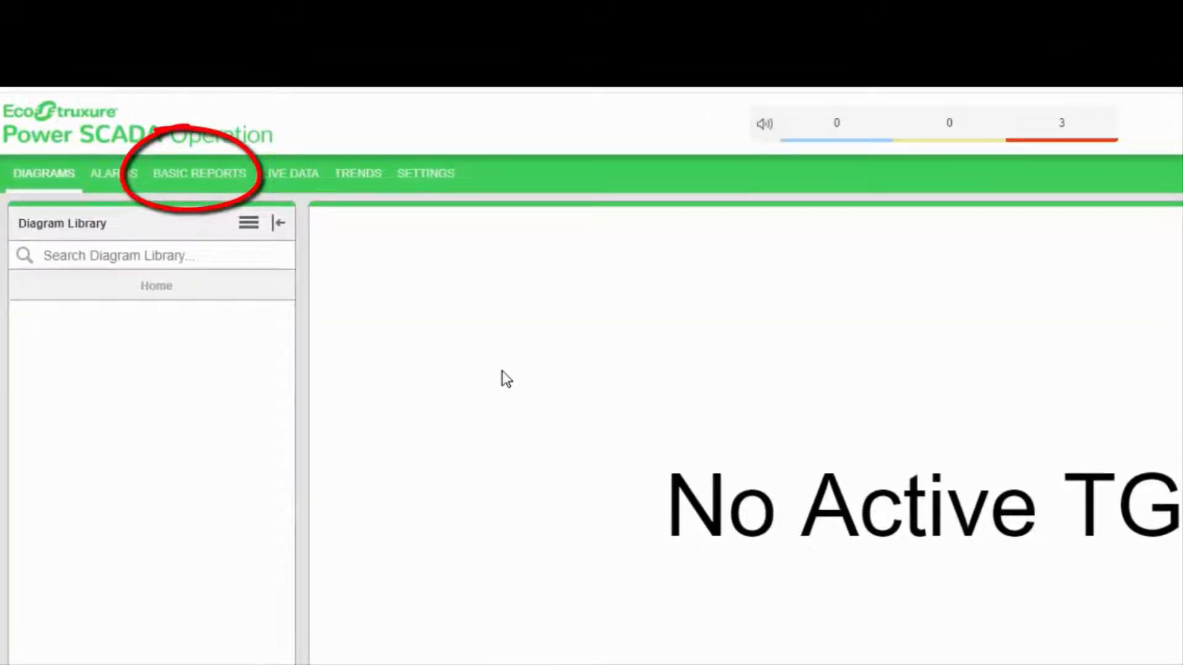
Switch from the diagram library to the Basic Reports library.
{"action": "left_click", "coordinate": [199, 172]}
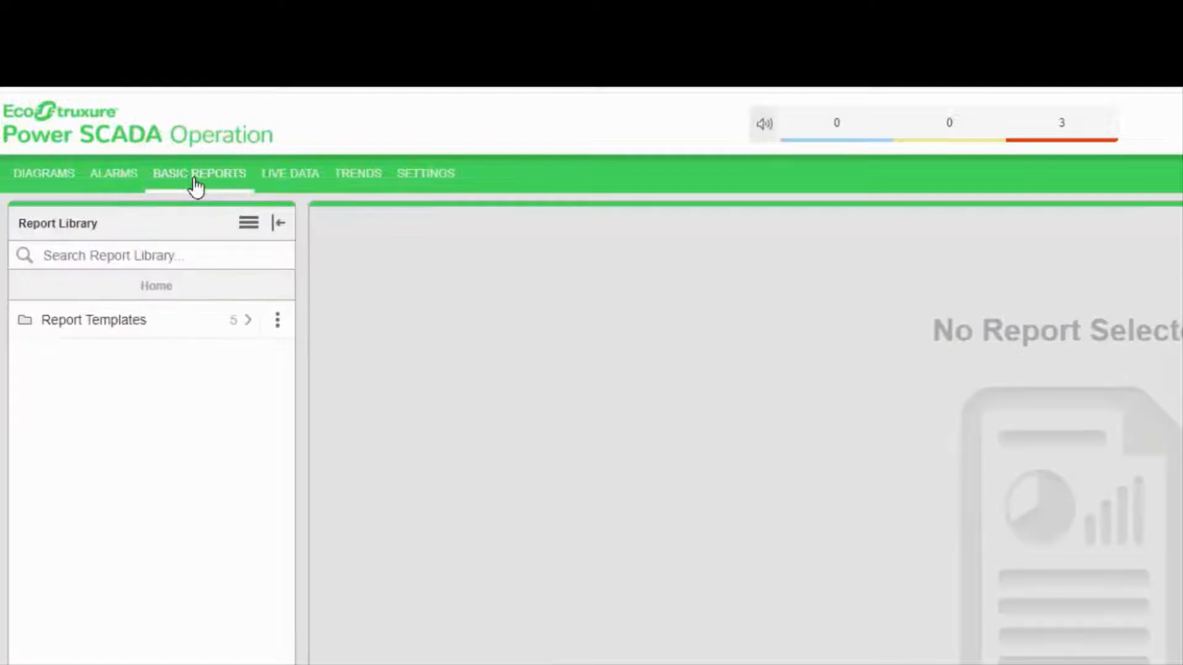
{"action": "mouse_move", "coordinate": [196, 330]}
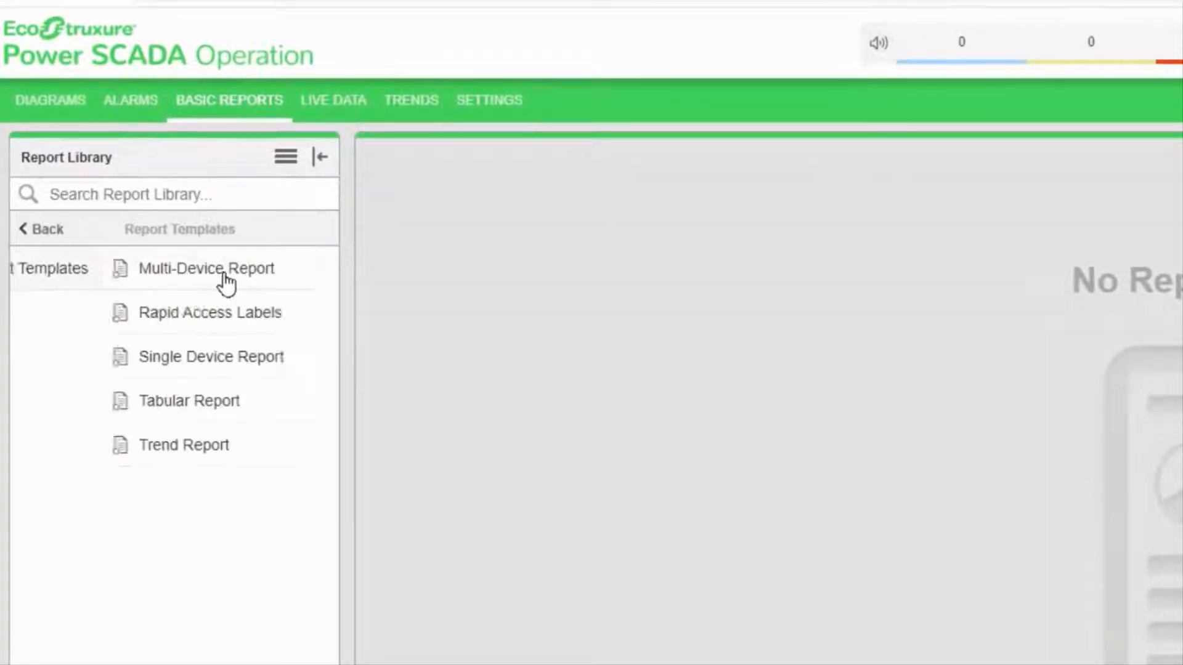
{"action": "mouse_move", "coordinate": [203, 268]}
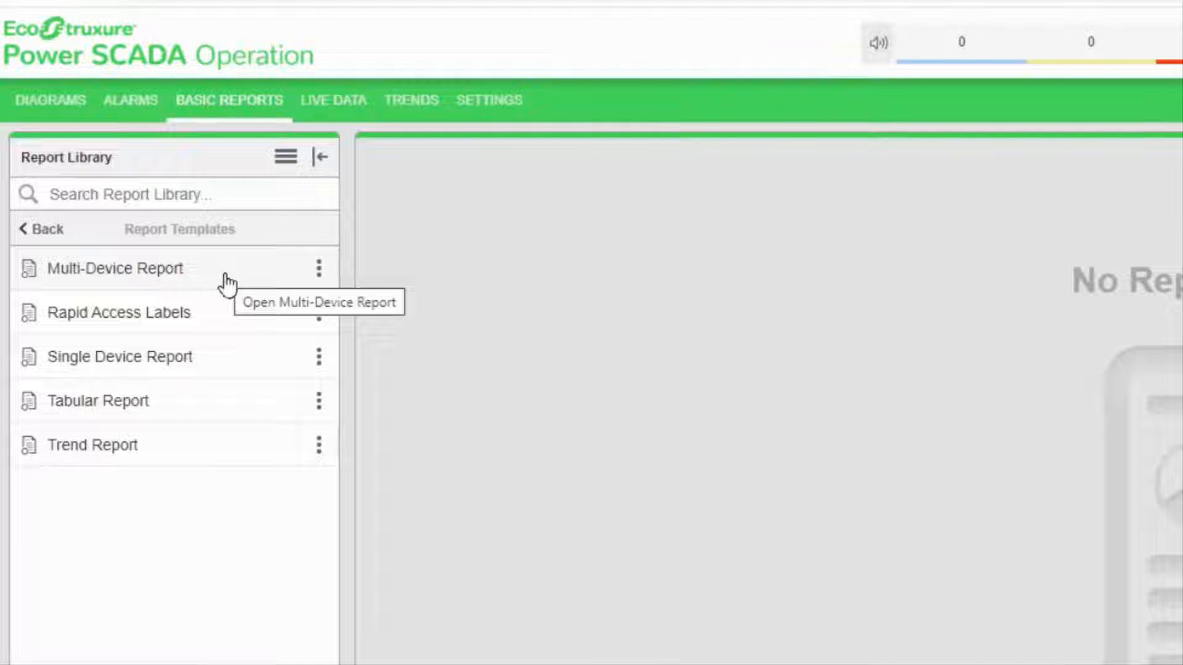
{"action": "mouse_move", "coordinate": [178, 363]}
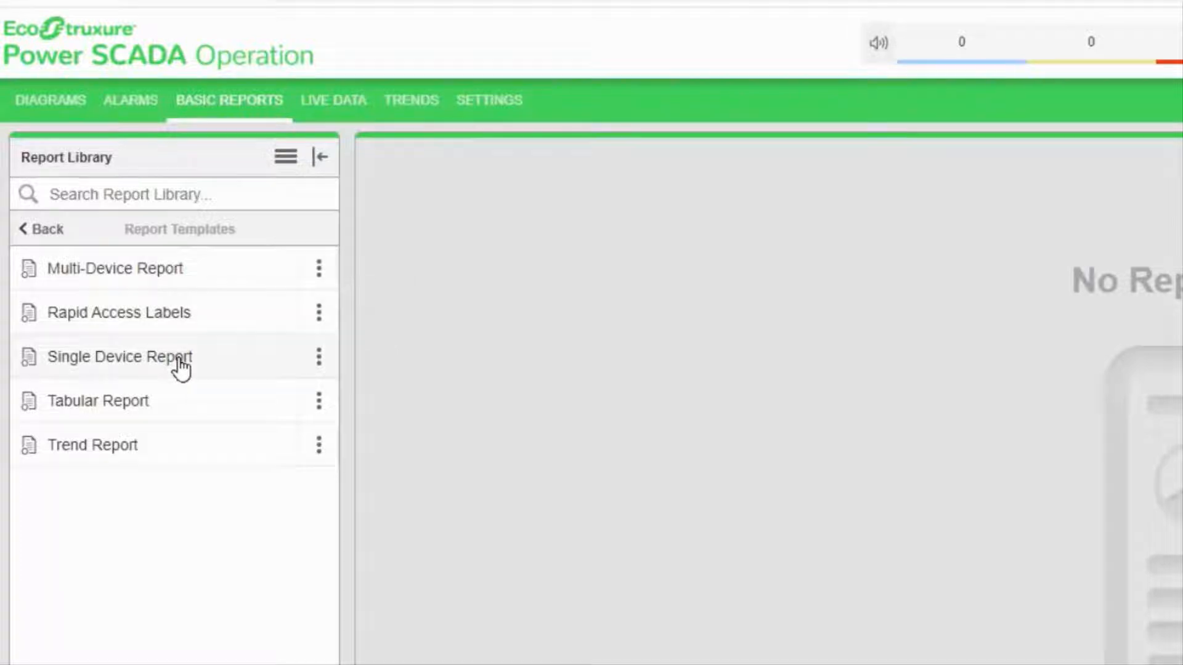
{"action": "mouse_move", "coordinate": [178, 356]}
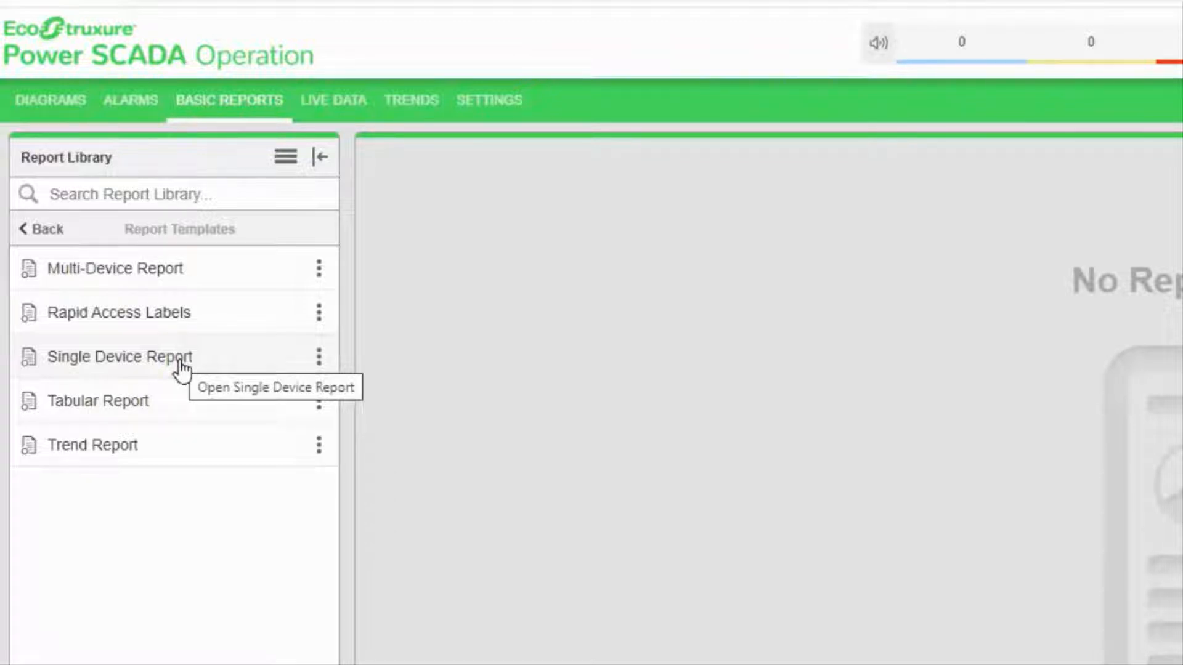
{"action": "mouse_move", "coordinate": [155, 405]}
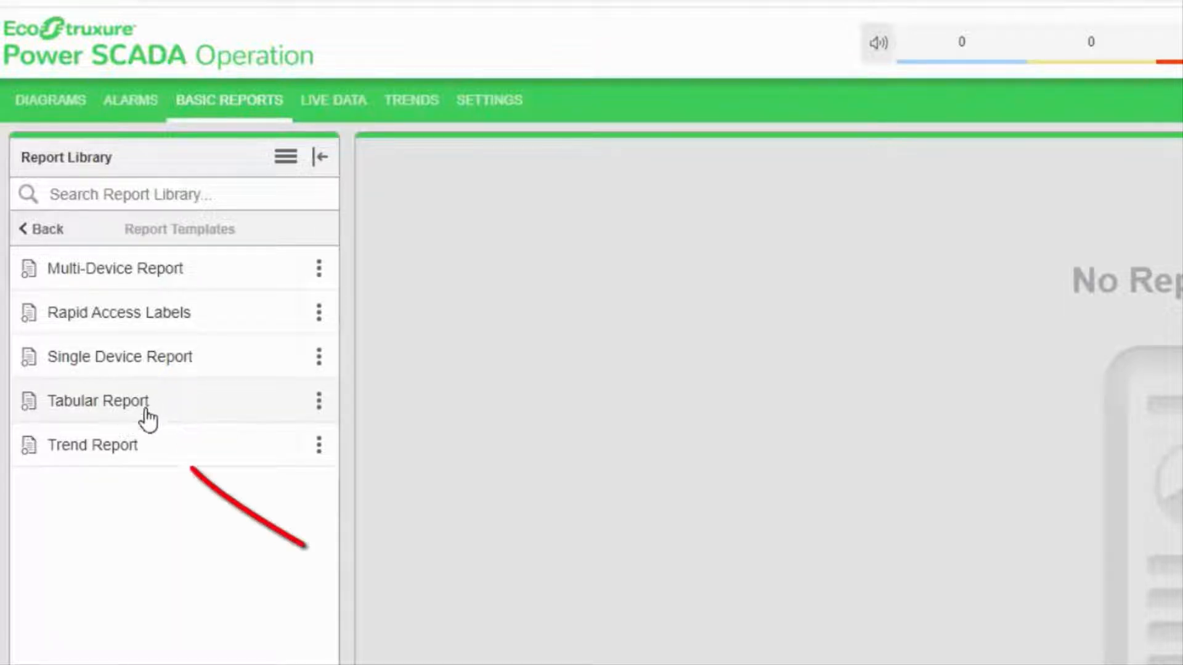
{"action": "mouse_move", "coordinate": [95, 445]}
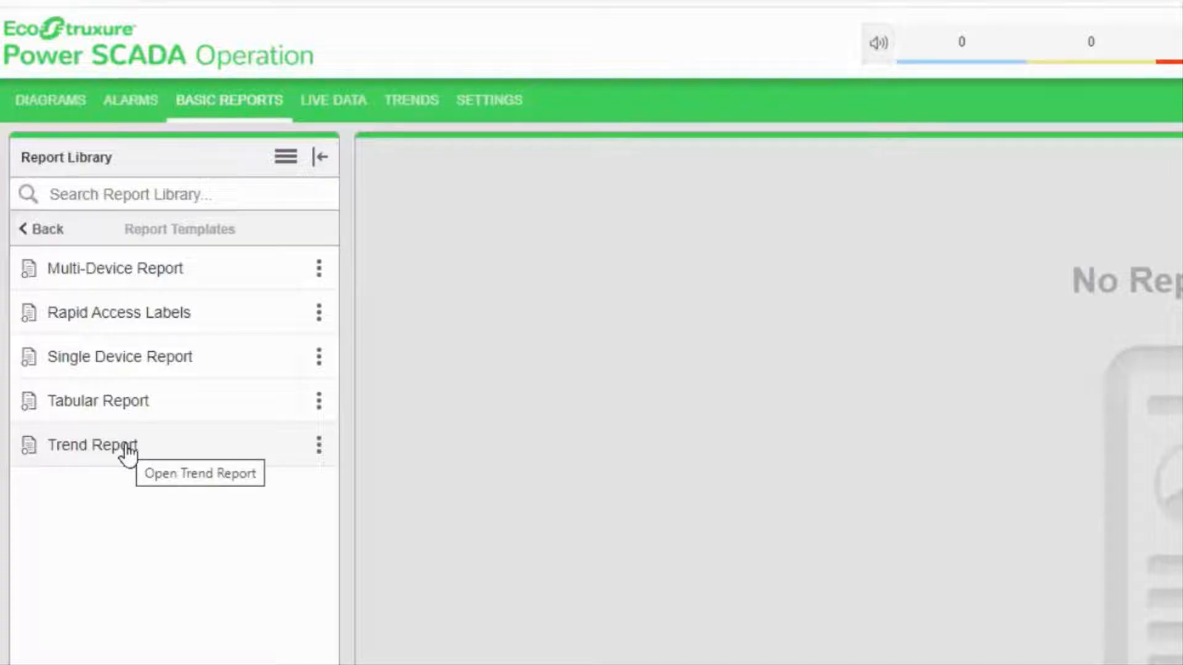
{"action": "mouse_move", "coordinate": [203, 287]}
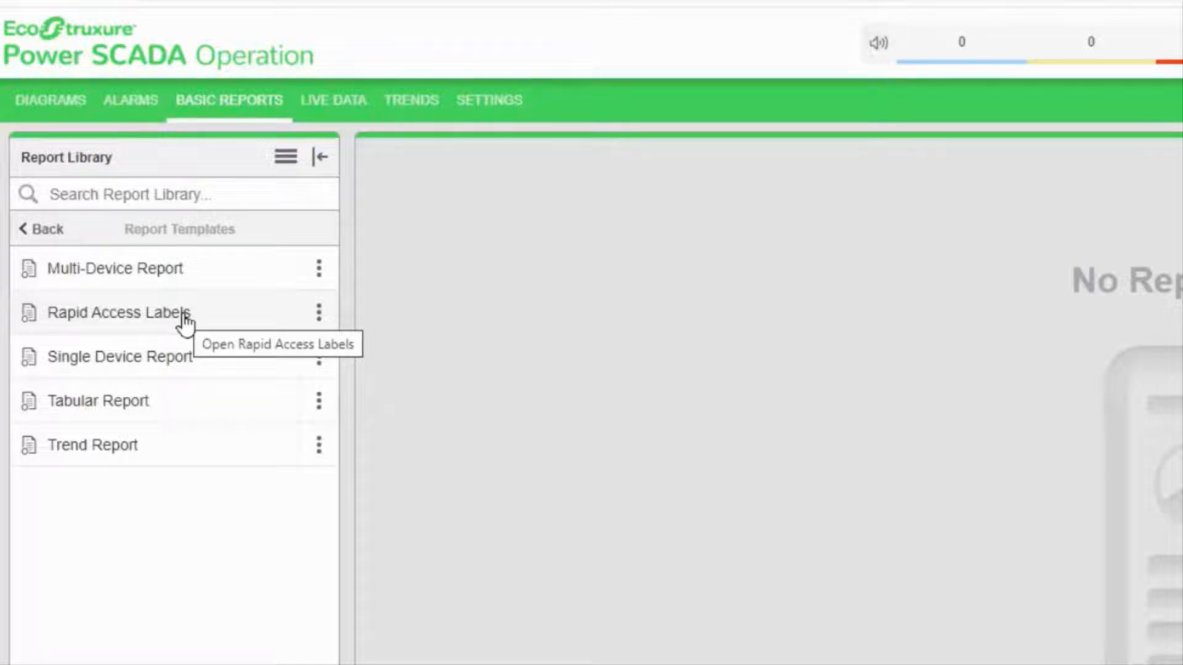
{"action": "mouse_move", "coordinate": [164, 415]}
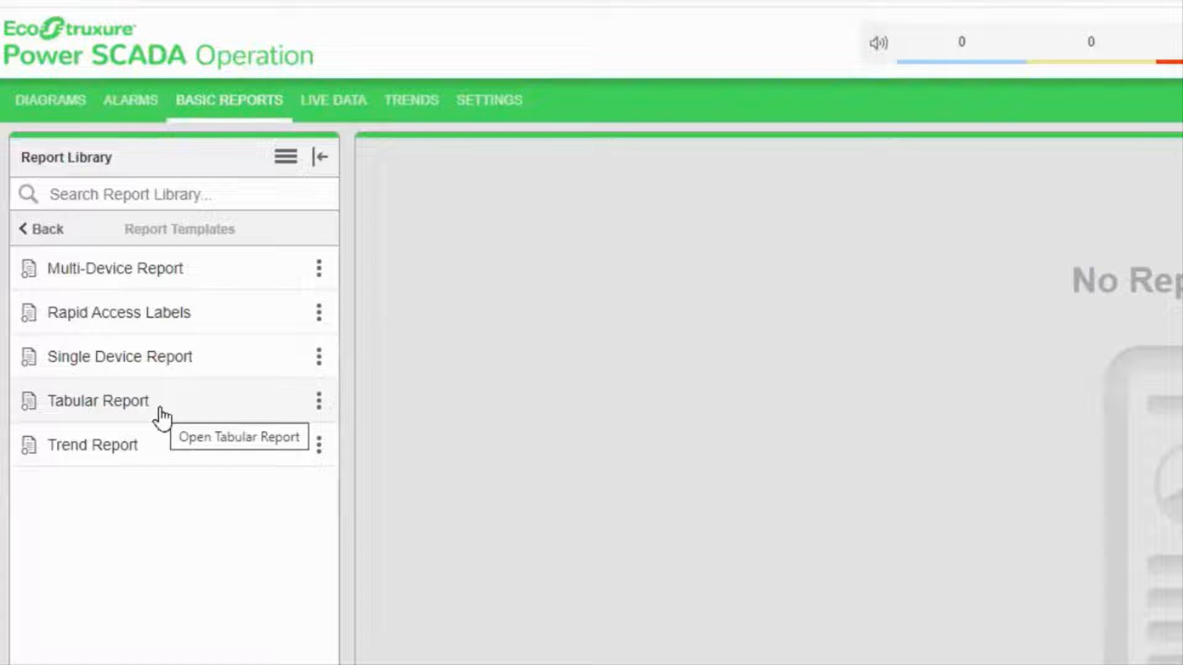
{"action": "mouse_move", "coordinate": [195, 251]}
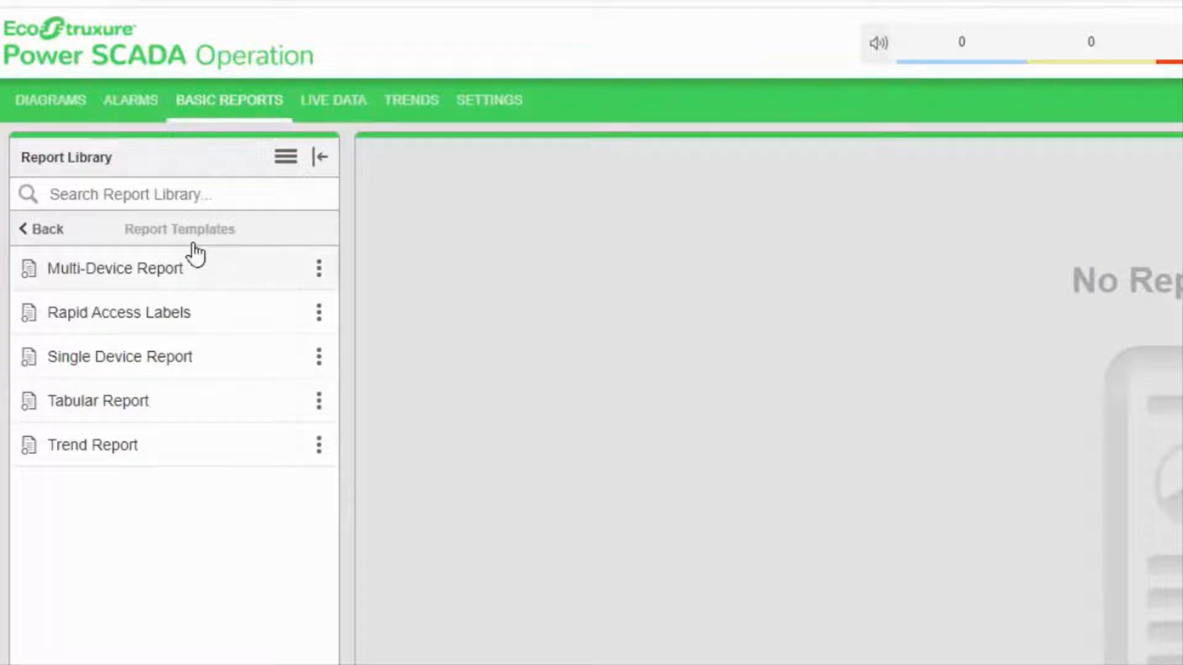
{"action": "mouse_move", "coordinate": [174, 408]}
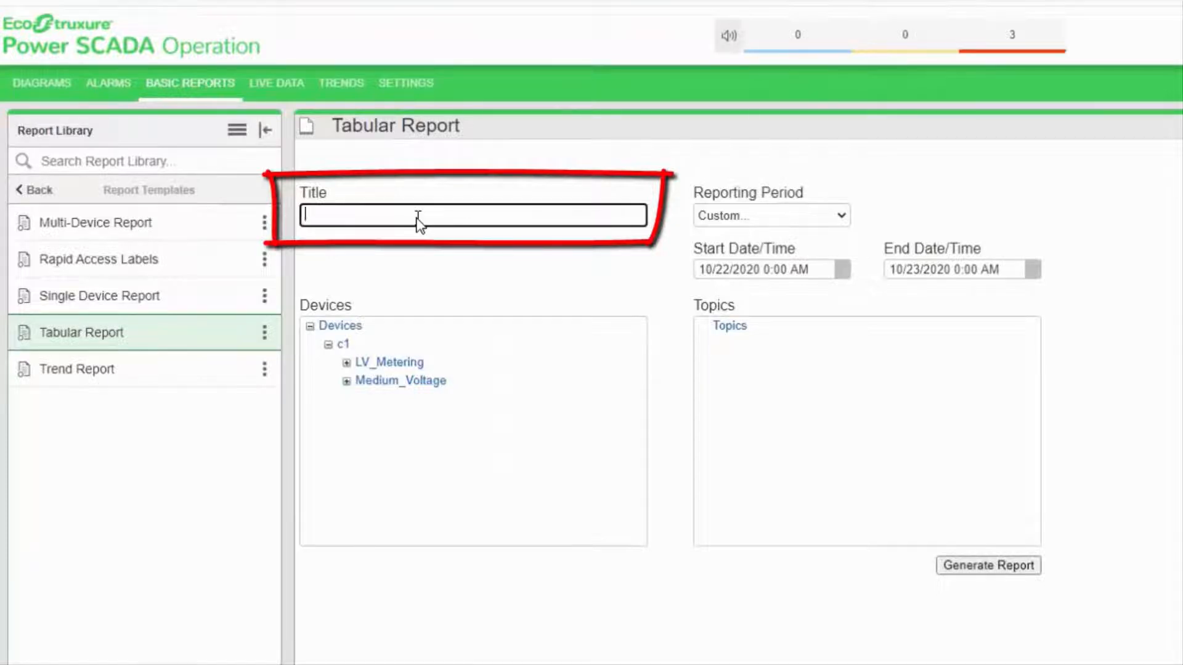
Title the report Report_current and expand the Medium_Voltage devices and Current topics.
{"action": "type", "text": "Report_cur"}
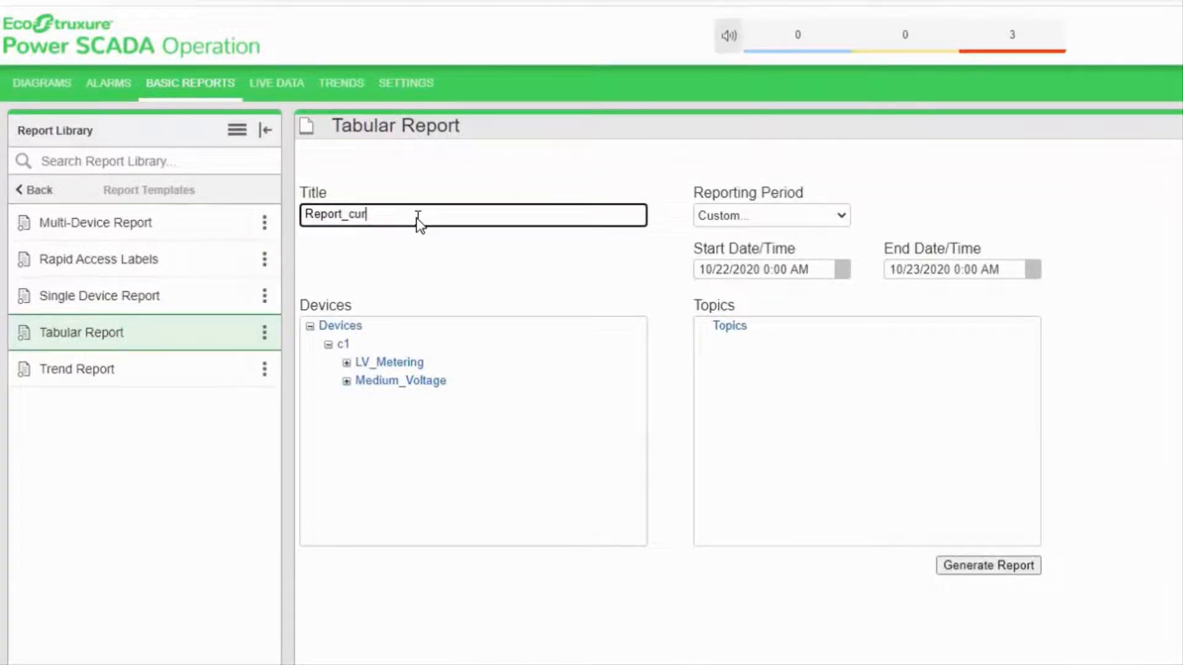
{"action": "type", "text": "rent"}
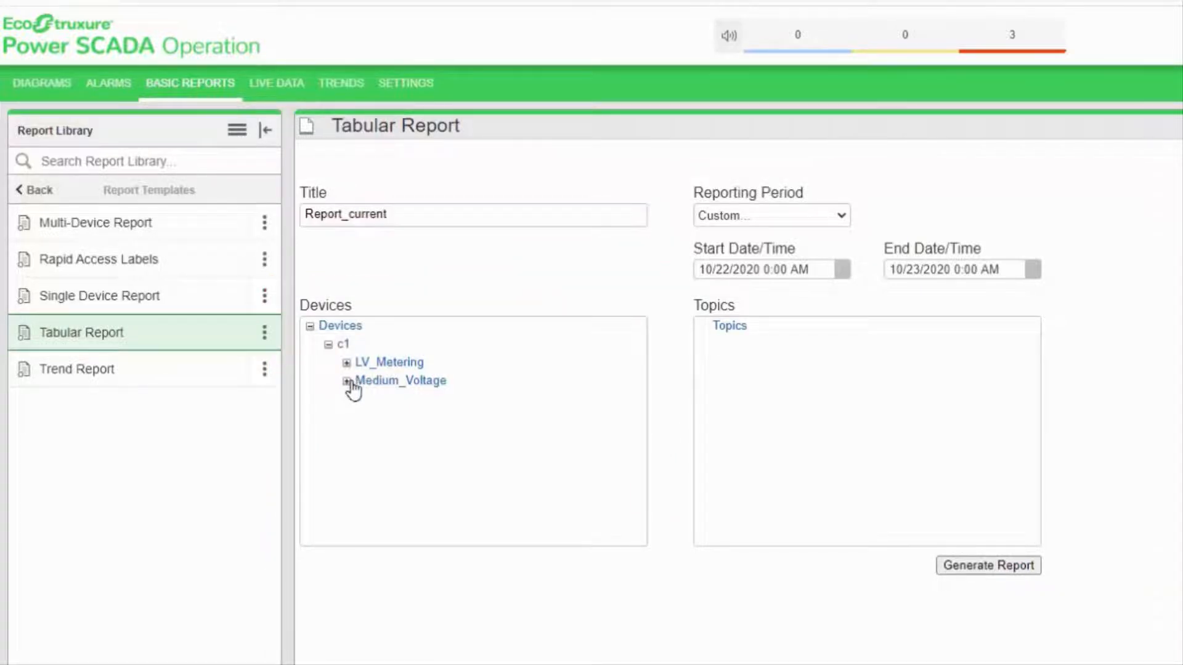
{"action": "left_click", "coordinate": [347, 380]}
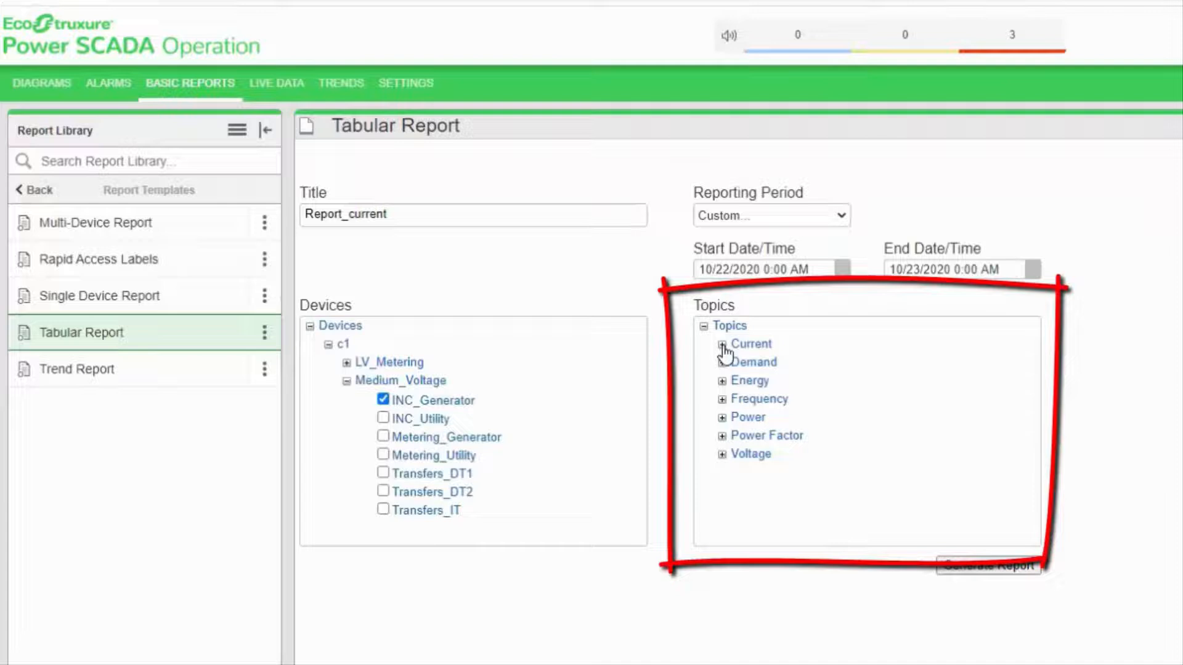
{"action": "left_click", "coordinate": [722, 345]}
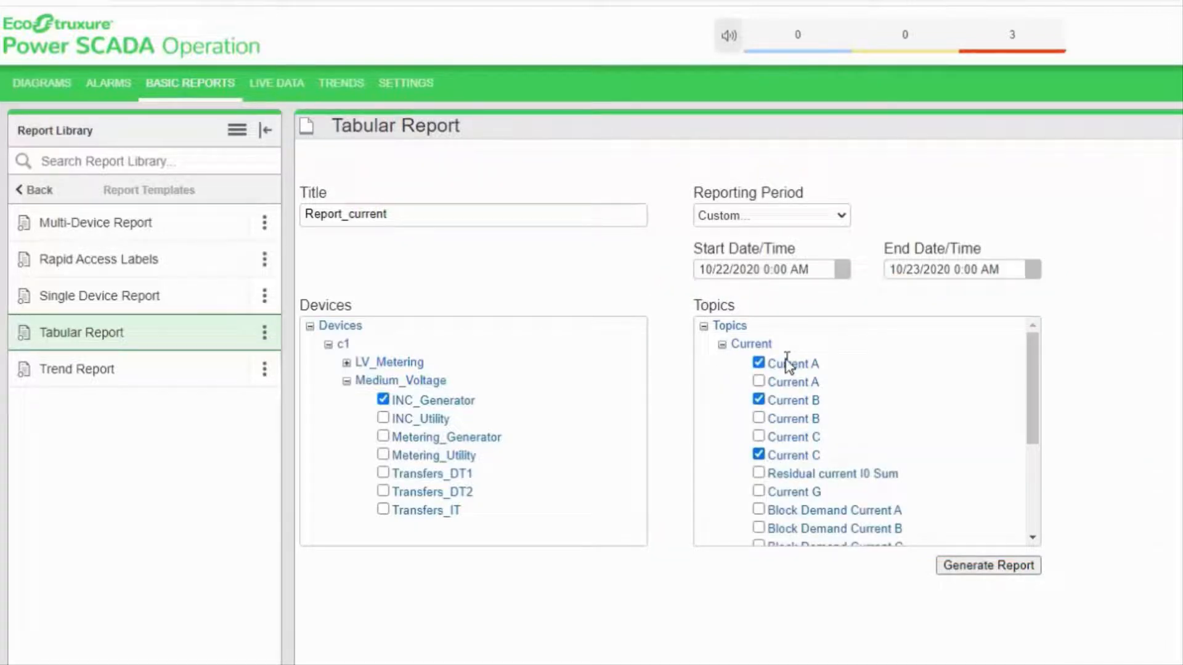
{"action": "mouse_move", "coordinate": [828, 240]}
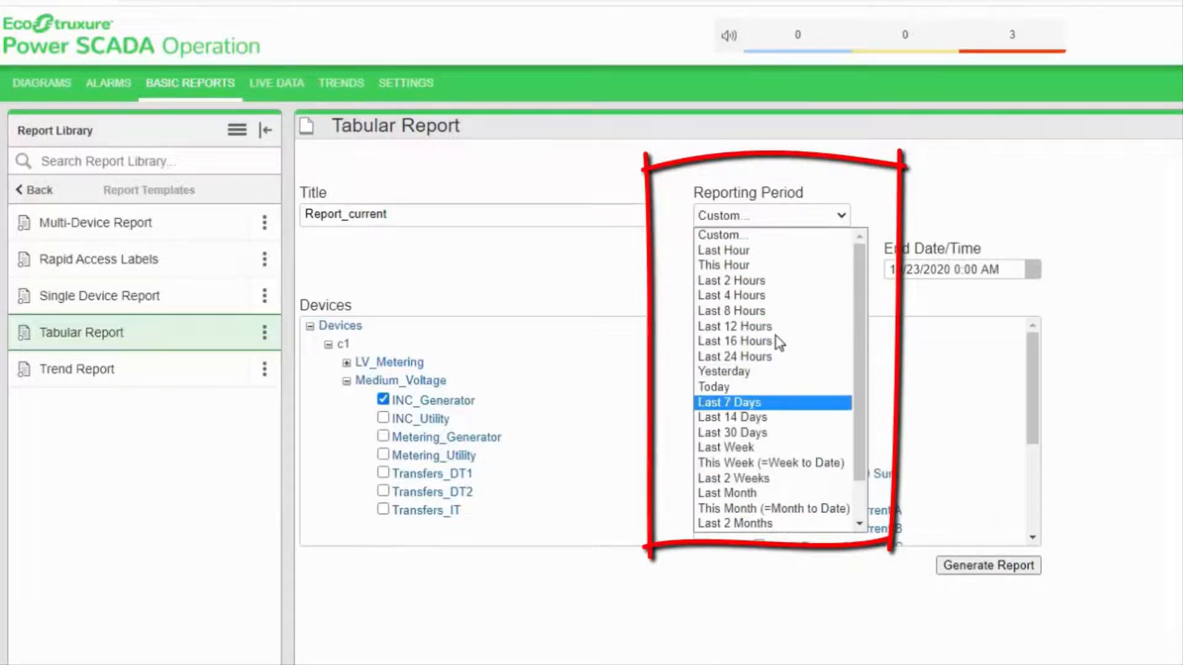
Set the reporting period to the Last 8 Hours preset.
{"action": "left_click", "coordinate": [731, 310]}
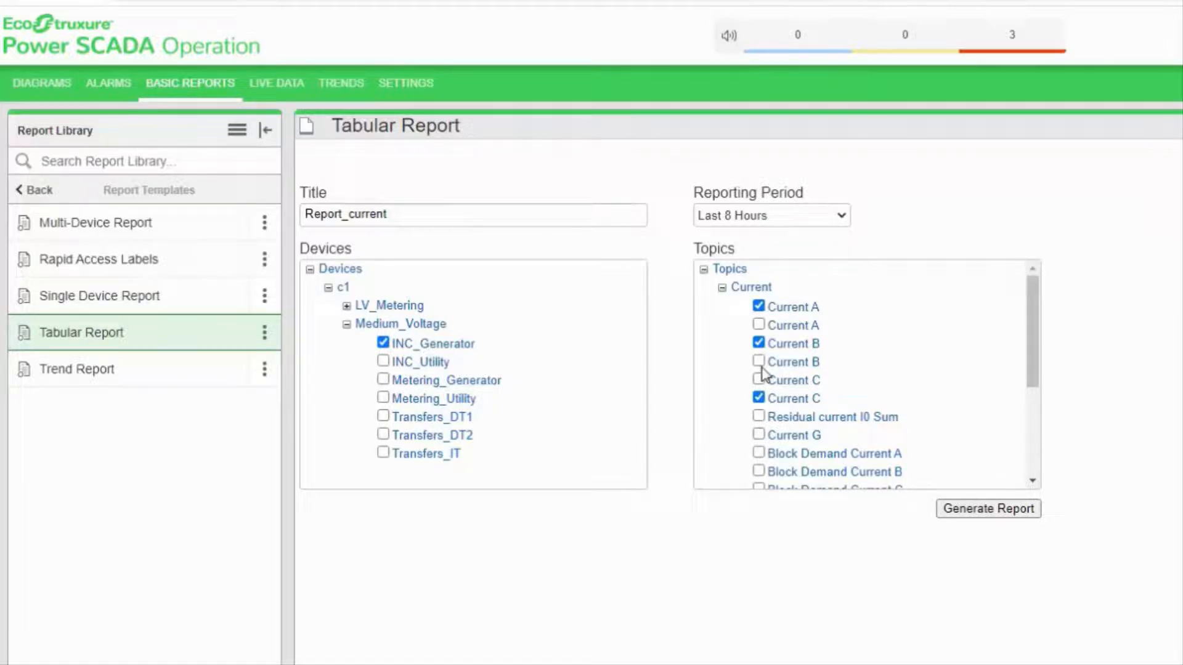
{"action": "mouse_move", "coordinate": [839, 379]}
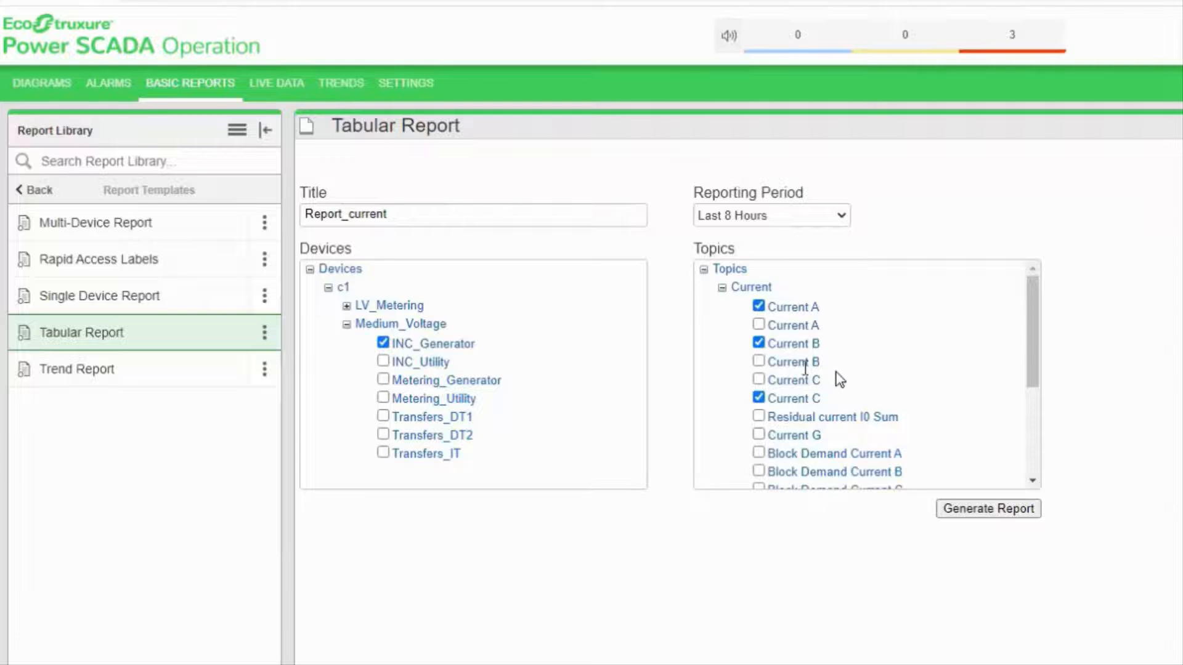
{"action": "mouse_move", "coordinate": [785, 237]}
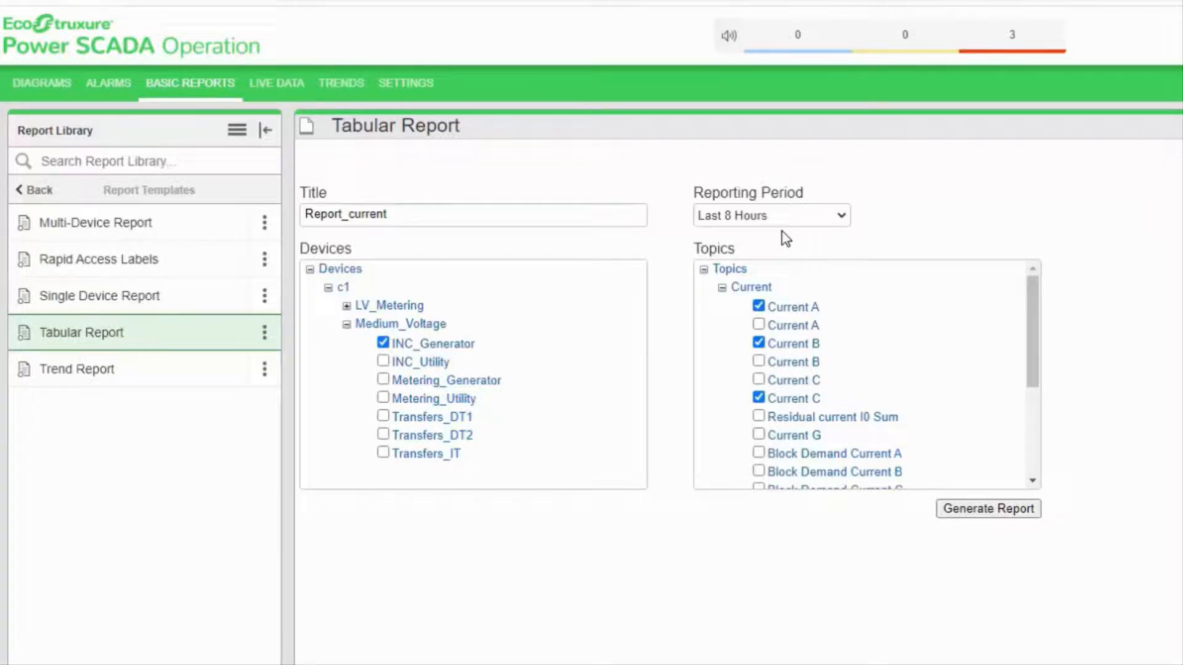
{"action": "mouse_move", "coordinate": [674, 314]}
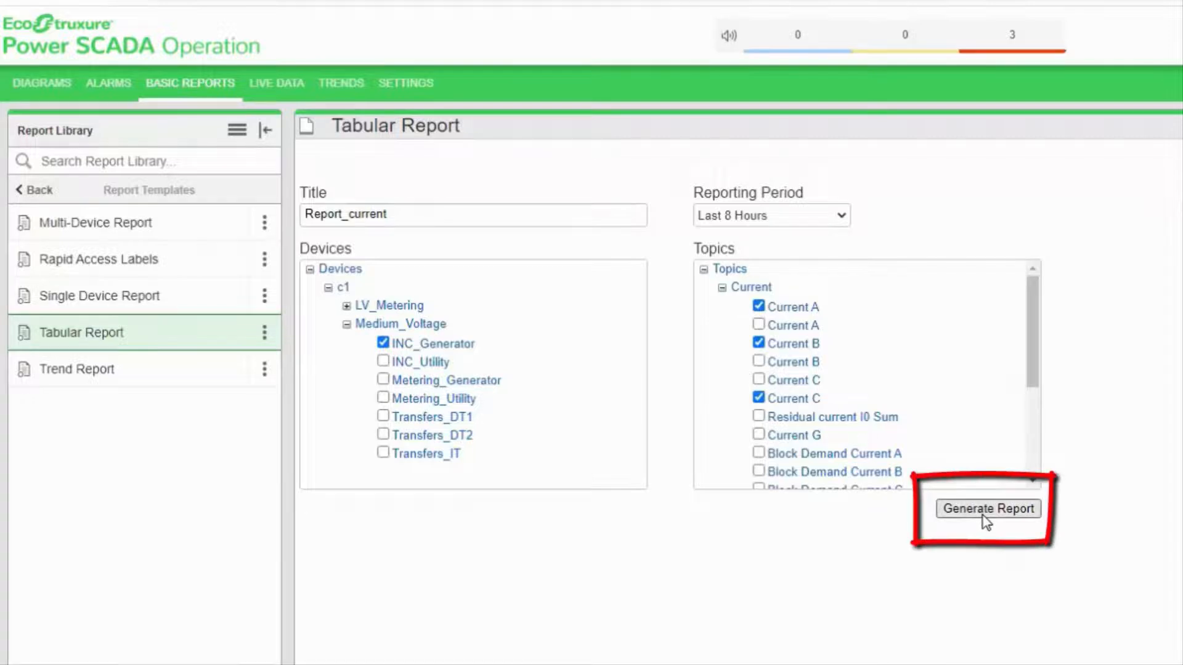
Generate Report_current and review the INC_Generator current readings table.
{"action": "left_click", "coordinate": [988, 509]}
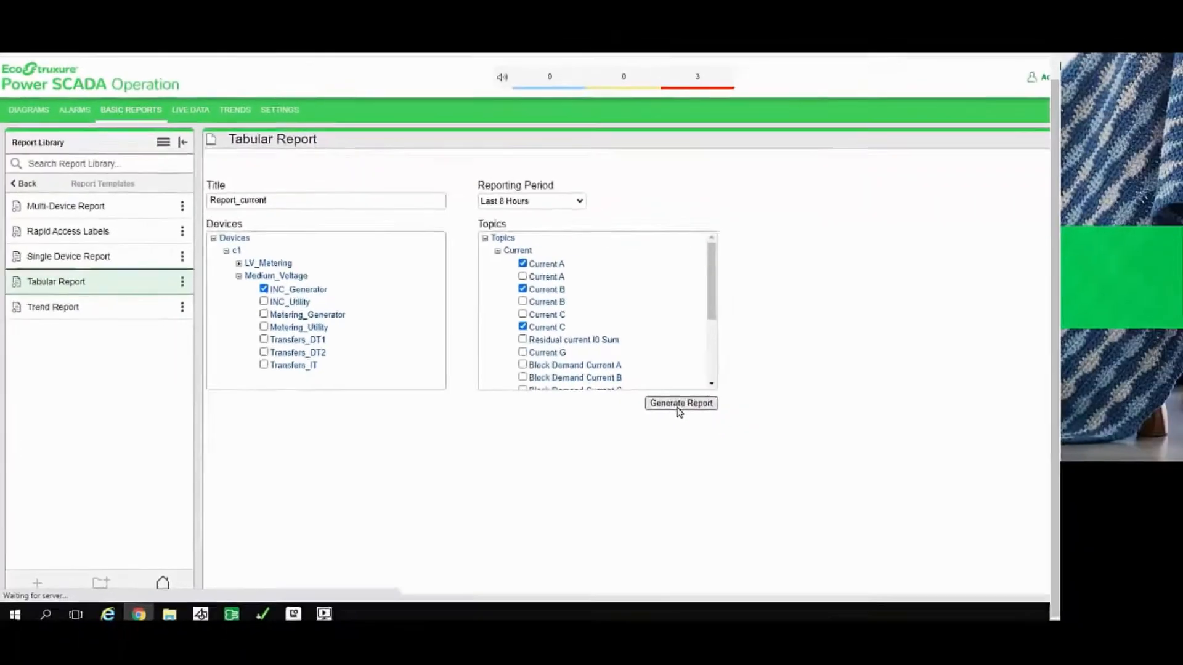
{"action": "left_click", "coordinate": [680, 403]}
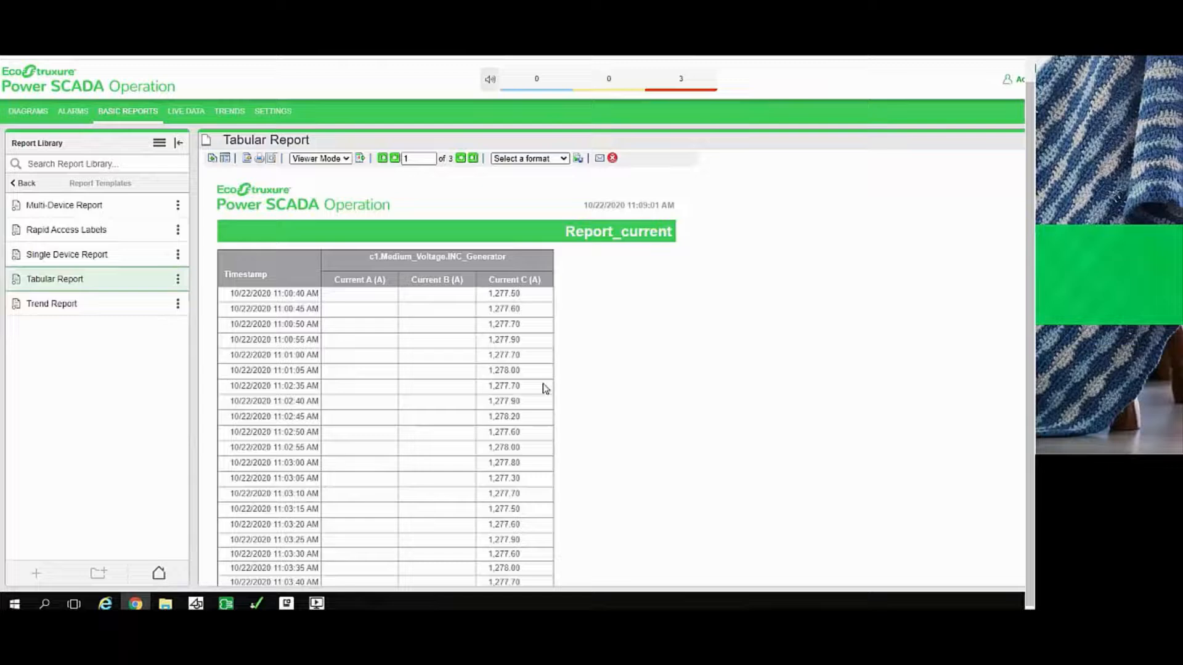
{"action": "mouse_move", "coordinate": [469, 366]}
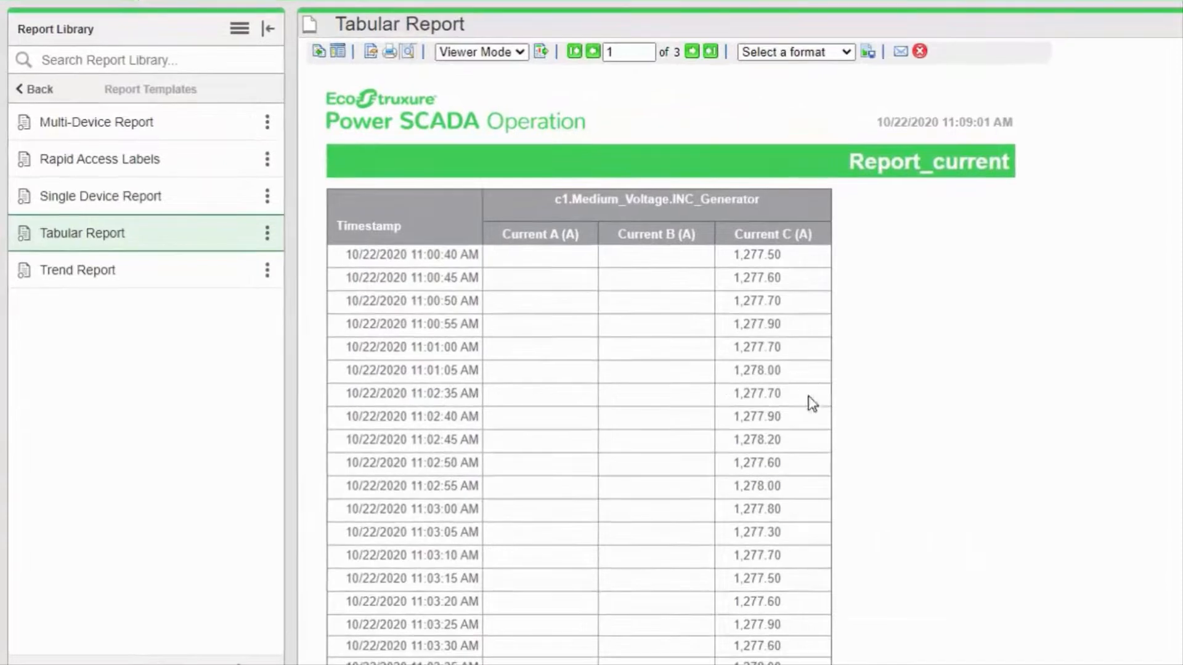
{"action": "mouse_move", "coordinate": [843, 374]}
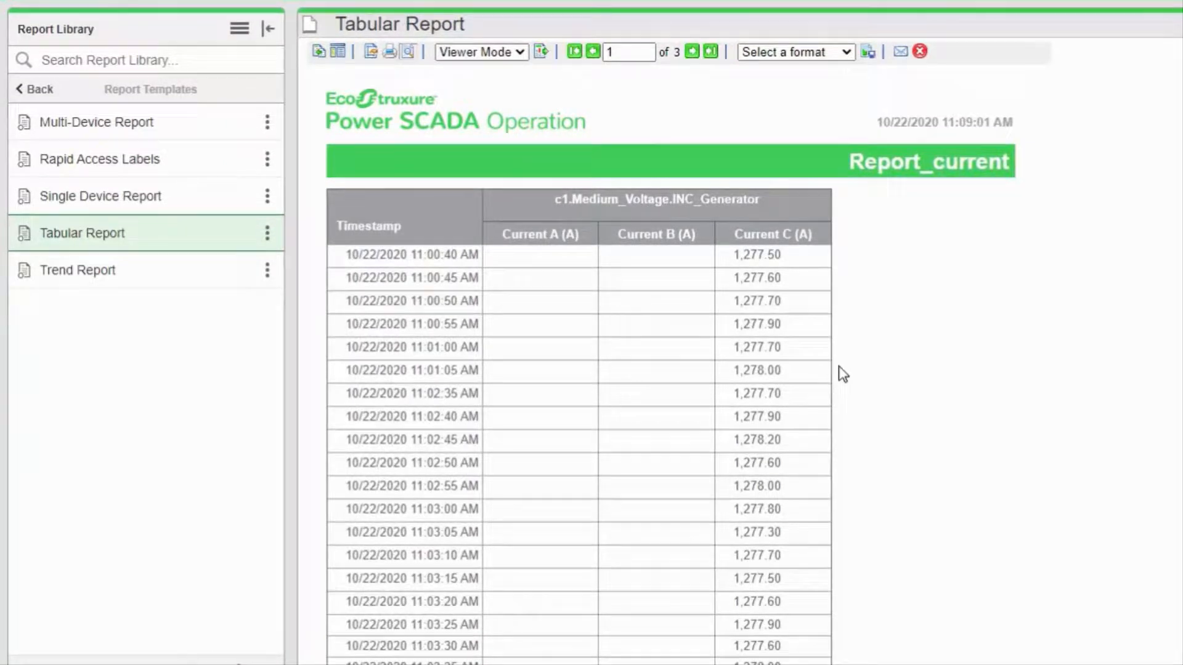
{"action": "scroll", "scroll_direction": "down", "scroll_amount": 3}
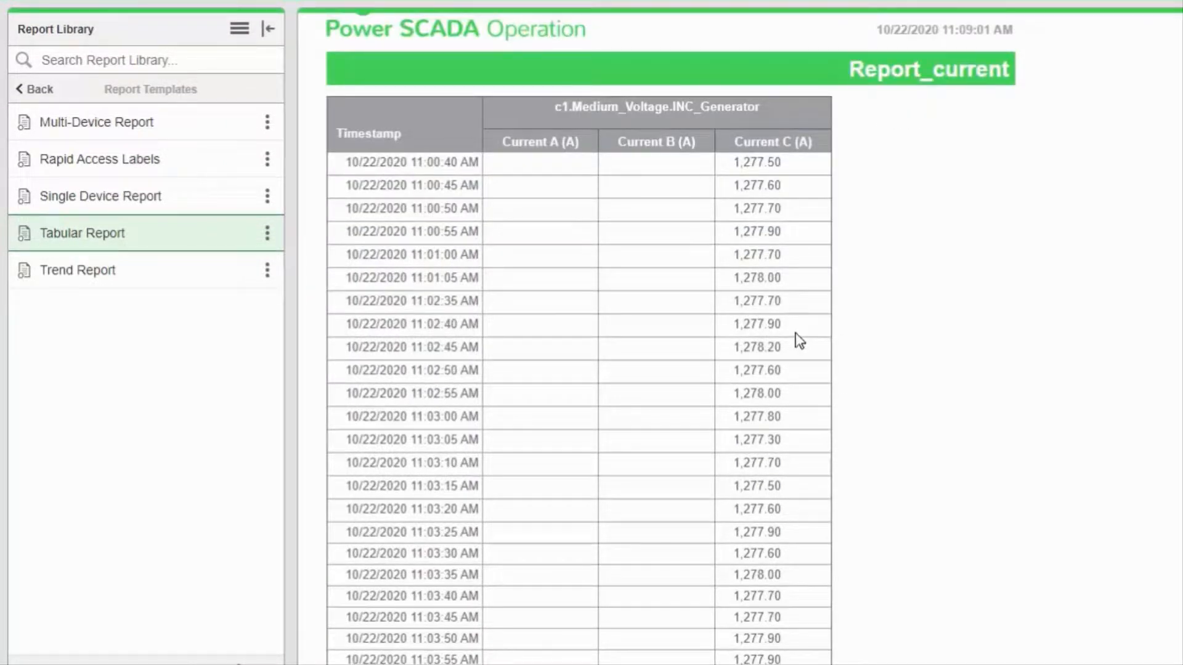
{"action": "scroll", "scroll_direction": "down", "scroll_amount": 3}
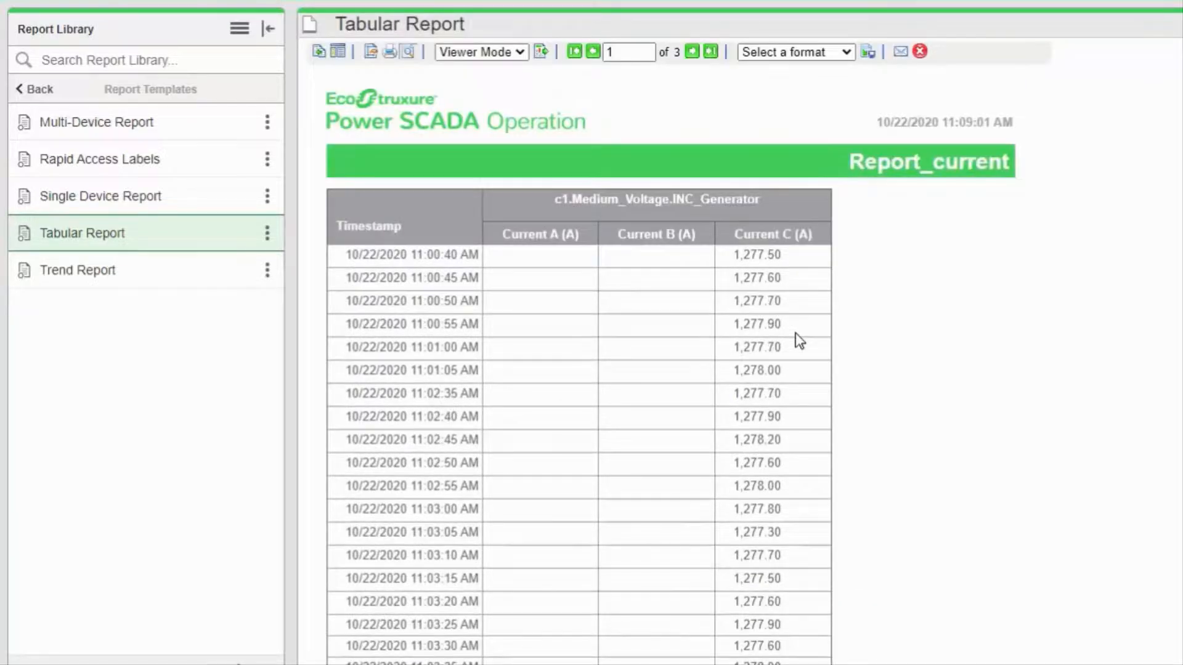
{"action": "mouse_move", "coordinate": [764, 320]}
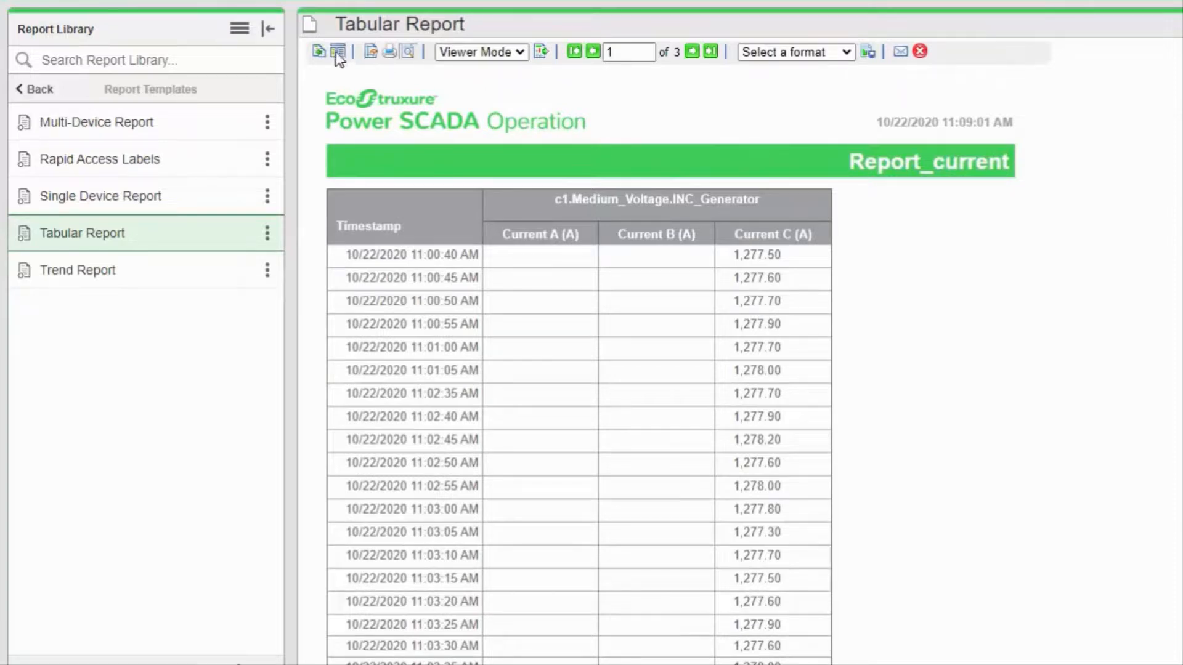
{"action": "mouse_move", "coordinate": [338, 51]}
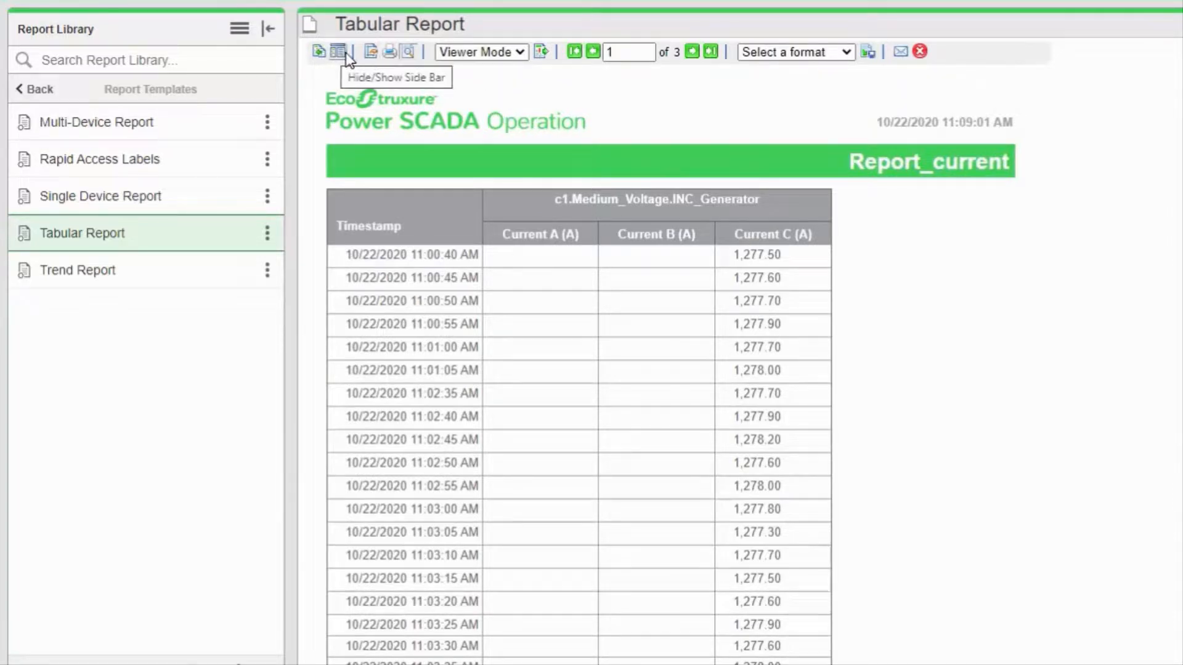
{"action": "mouse_move", "coordinate": [502, 73]}
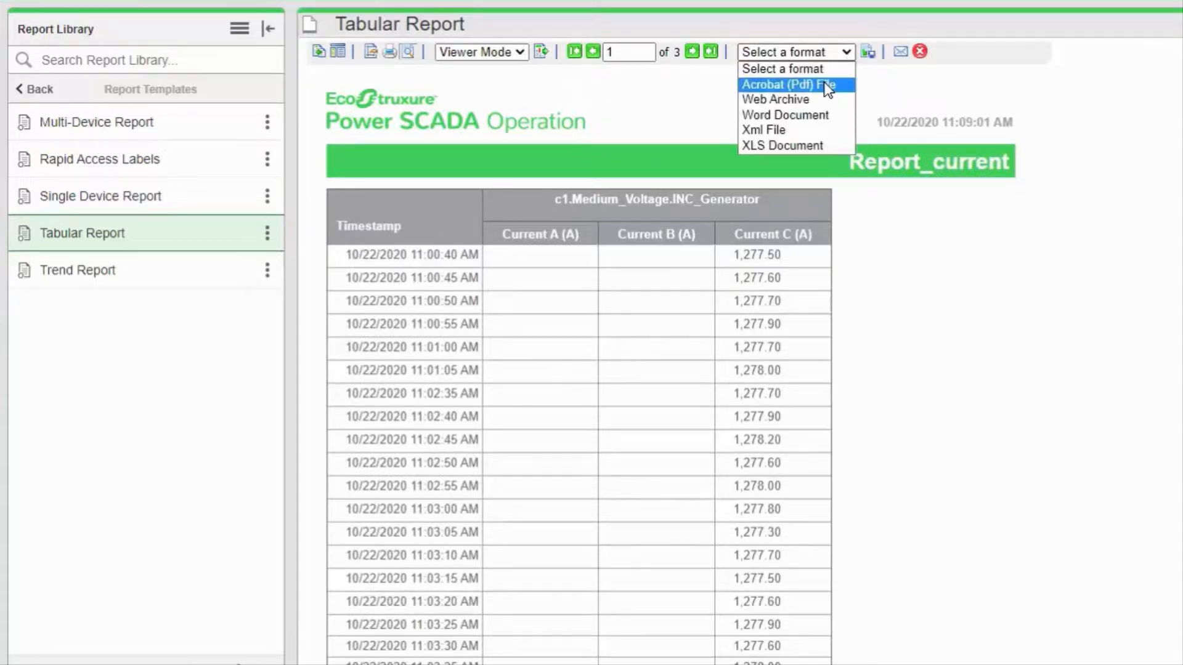
Export Report_current as an Acrobat (Pdf) file, saved as report (1).pdf.
{"action": "left_click", "coordinate": [792, 83]}
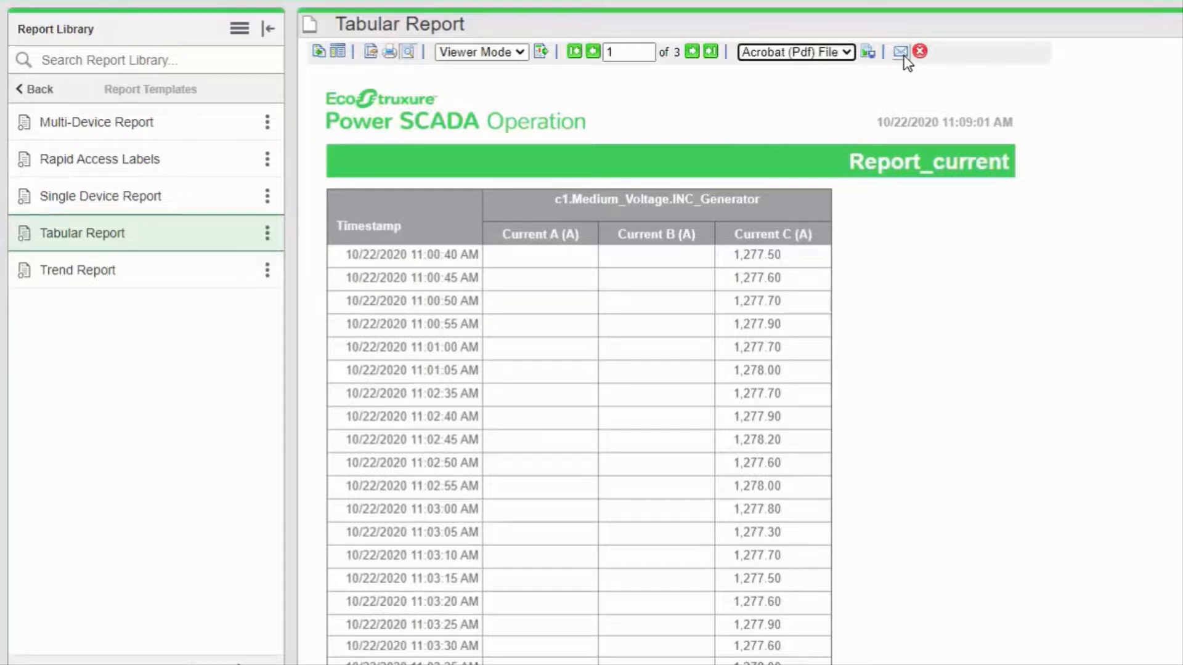
{"action": "mouse_move", "coordinate": [868, 52]}
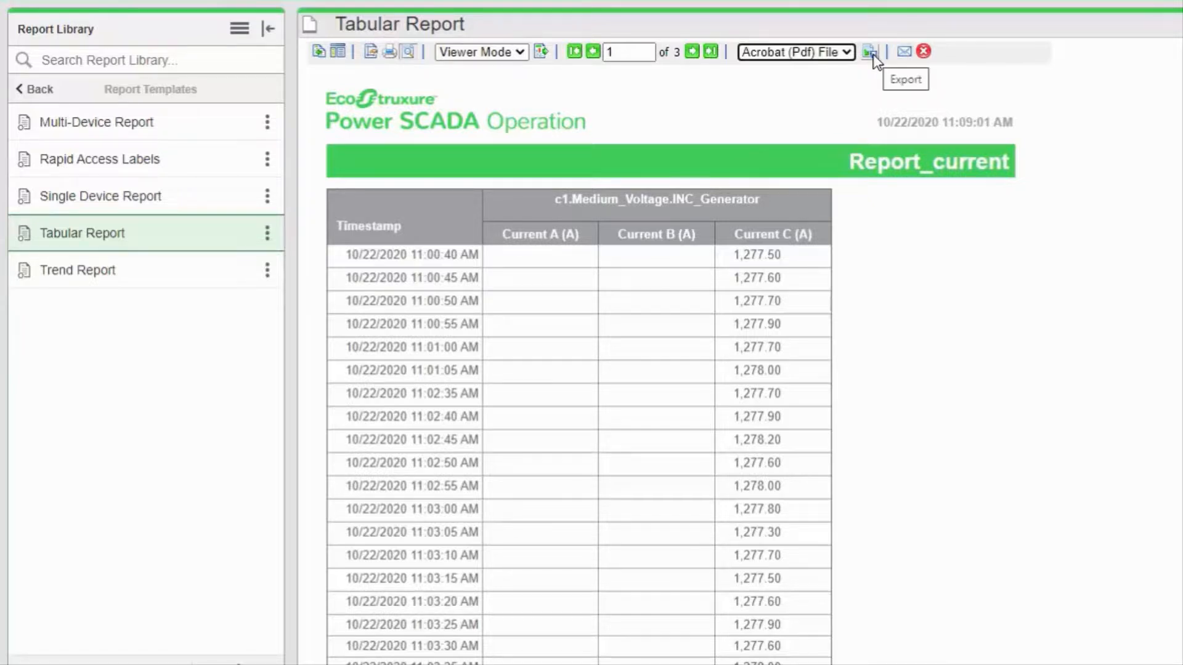
{"action": "left_click", "coordinate": [868, 52]}
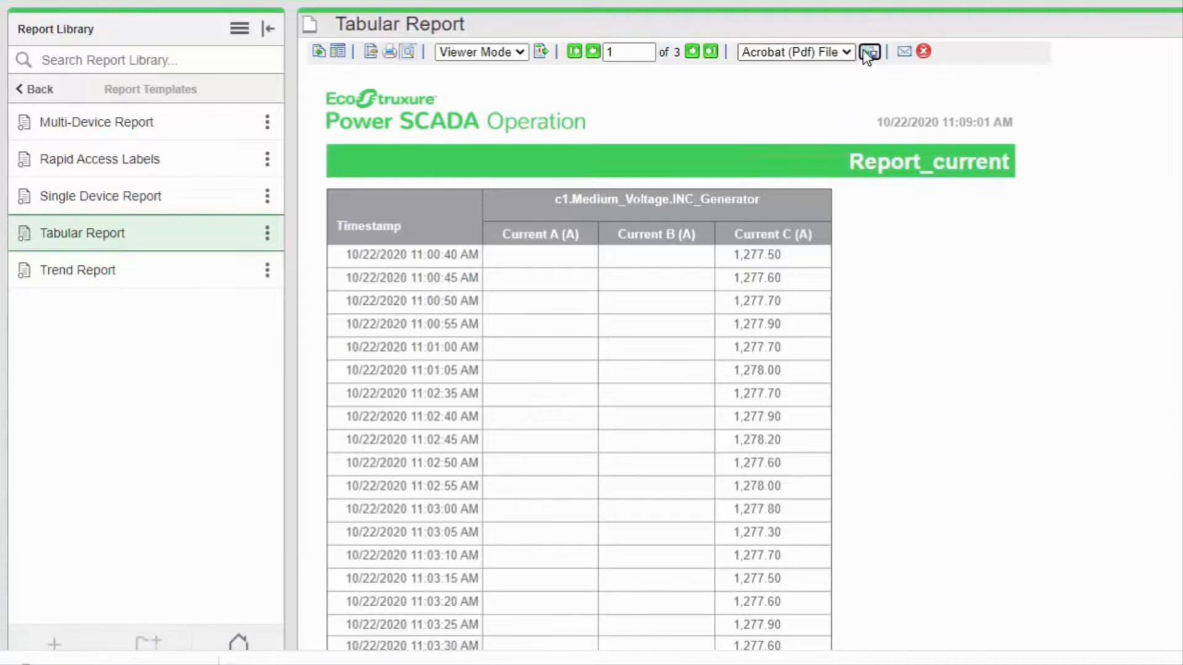
{"action": "left_click", "coordinate": [869, 51]}
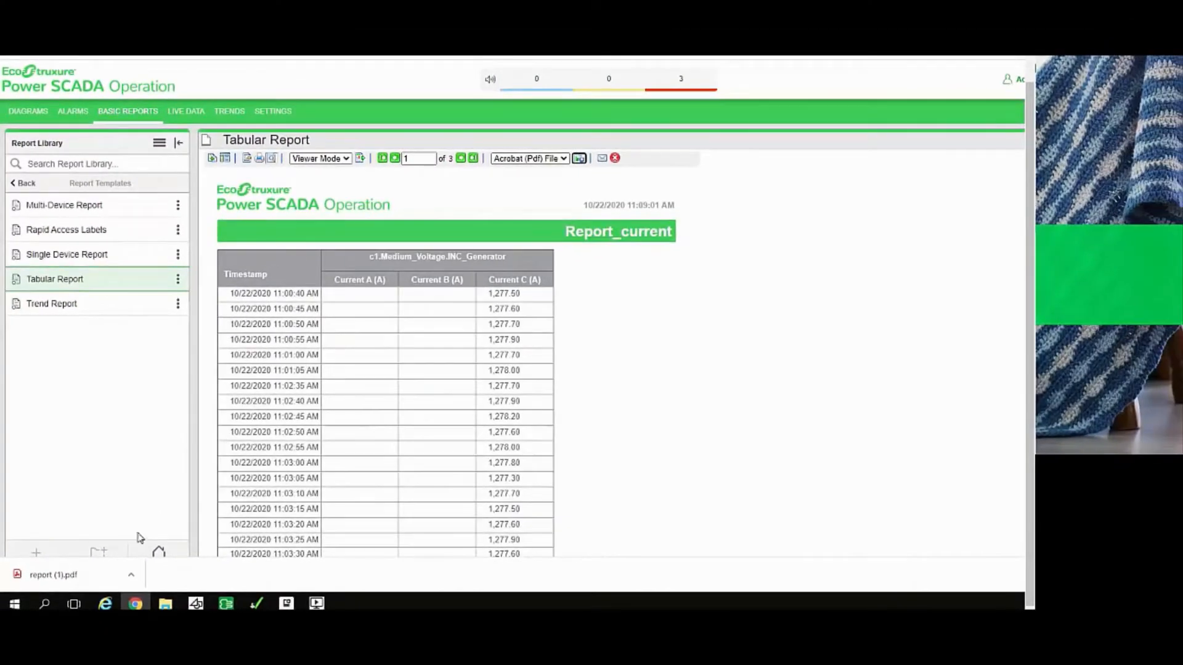